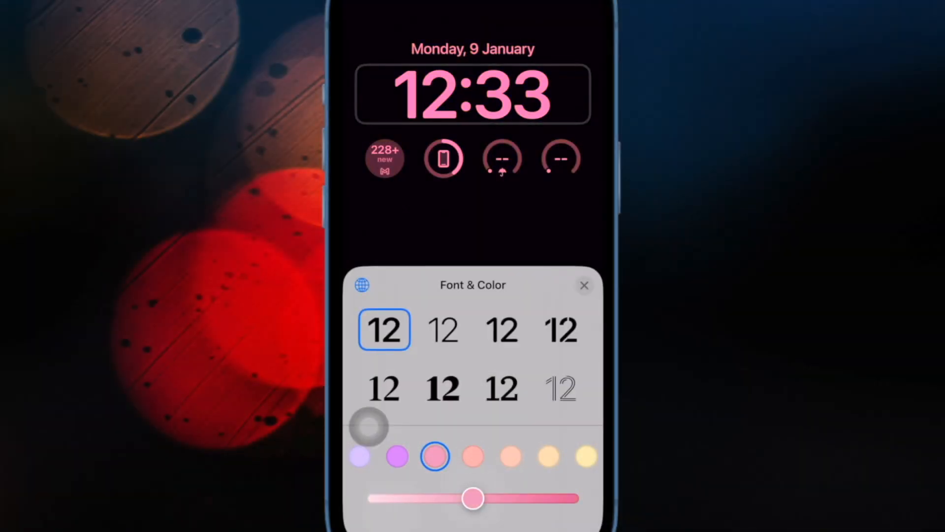
Try light orange and yellow clock colours, numerals and shades, then choose thin purple.
click(548, 457)
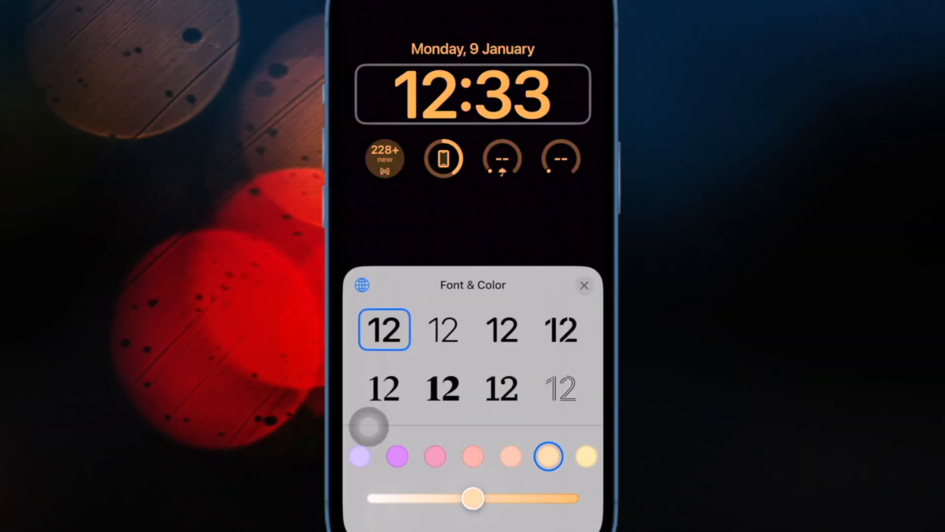
click(361, 285)
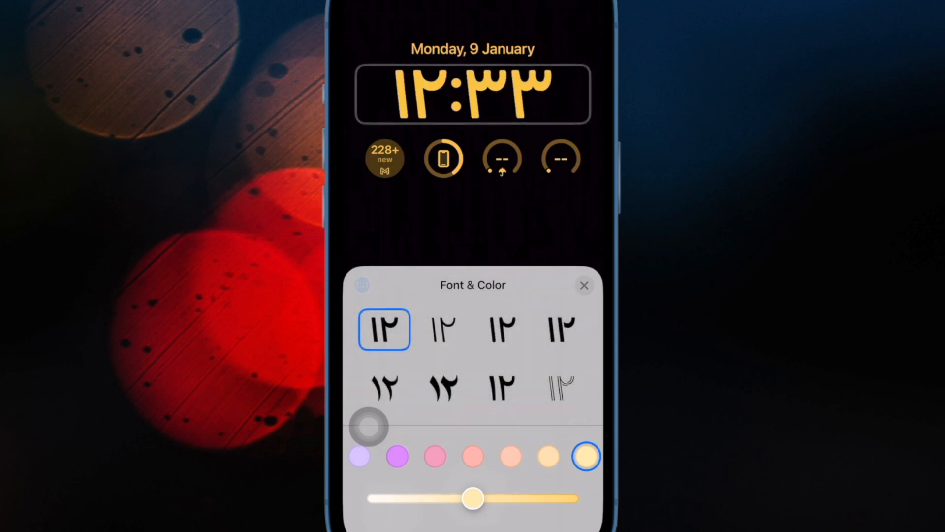
click(360, 285)
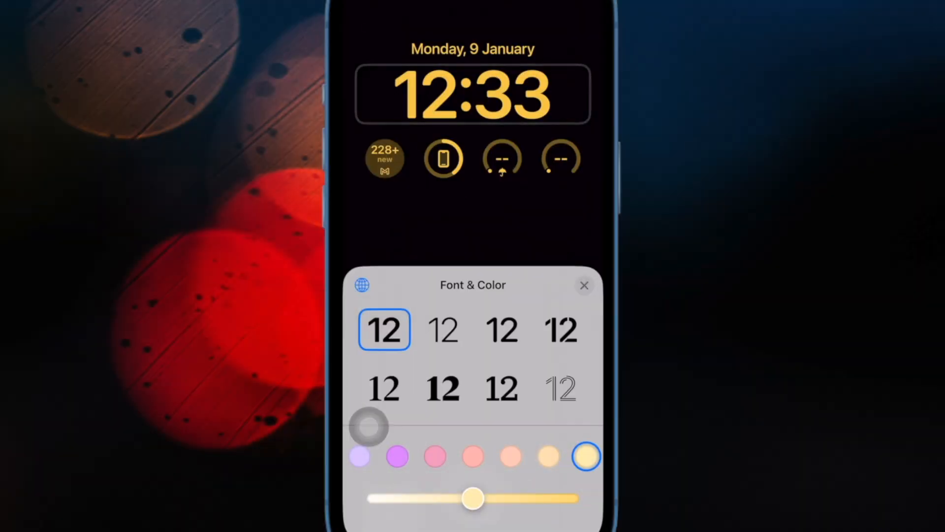
drag(473, 498, 433, 497)
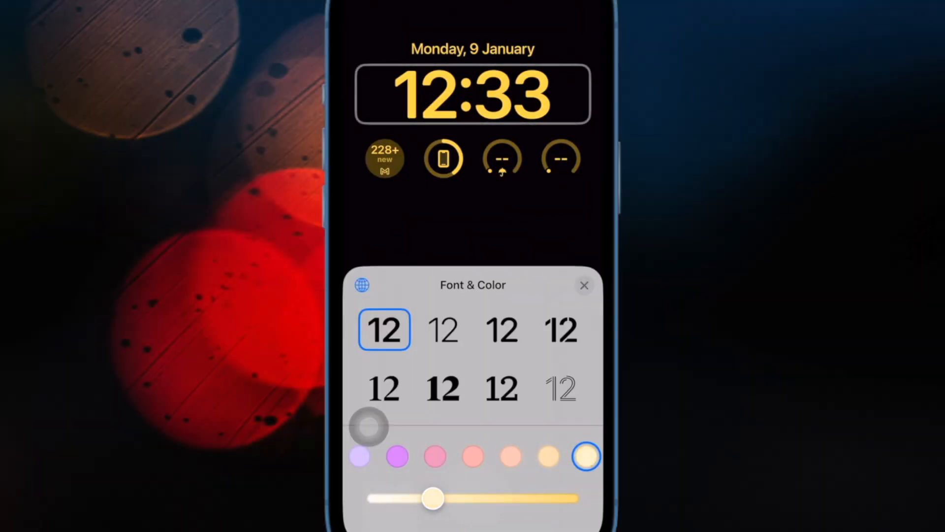
drag(433, 498, 540, 498)
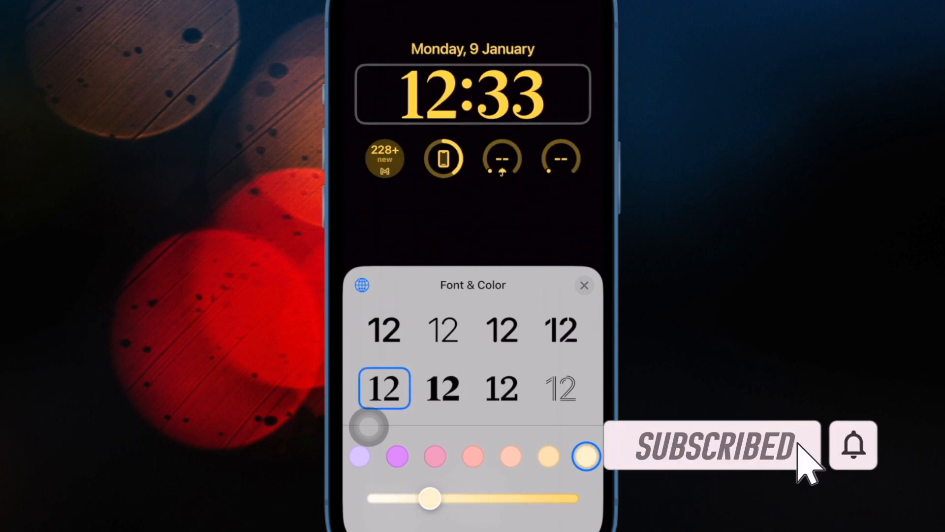
click(397, 456)
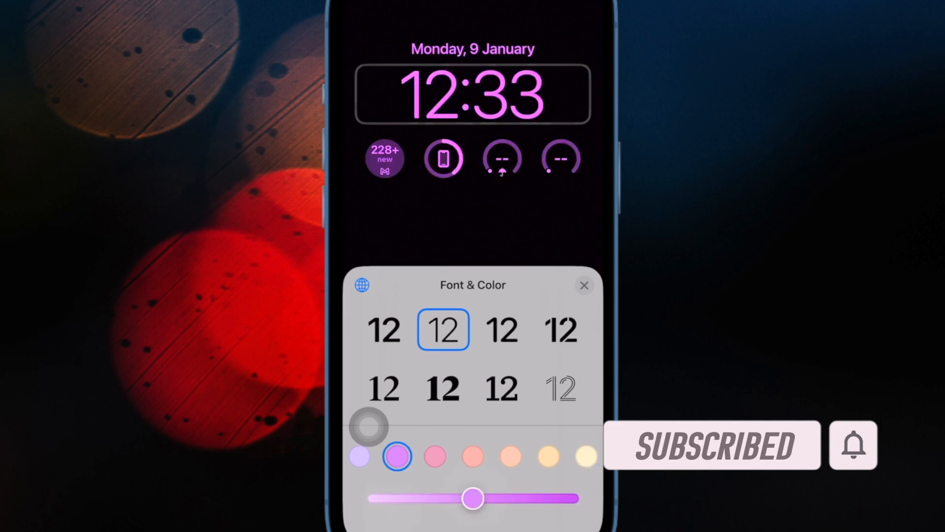
click(560, 330)
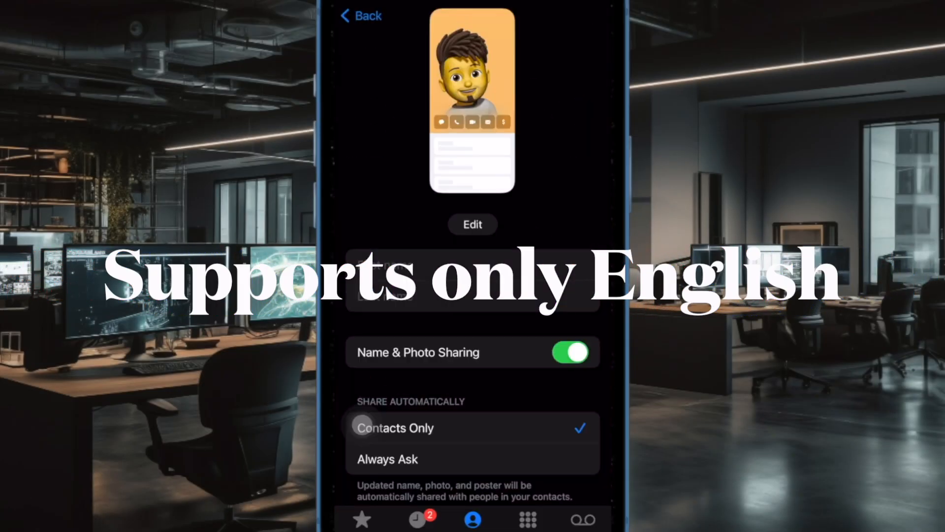
Set automatic name and photo sharing to Contacts Only.
click(473, 225)
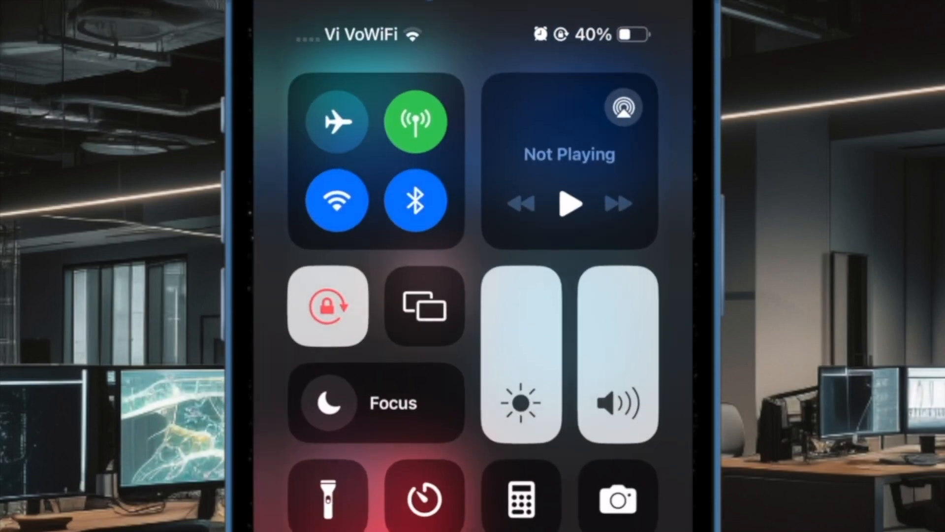
Switch Airplane Mode on, then back off again.
click(337, 122)
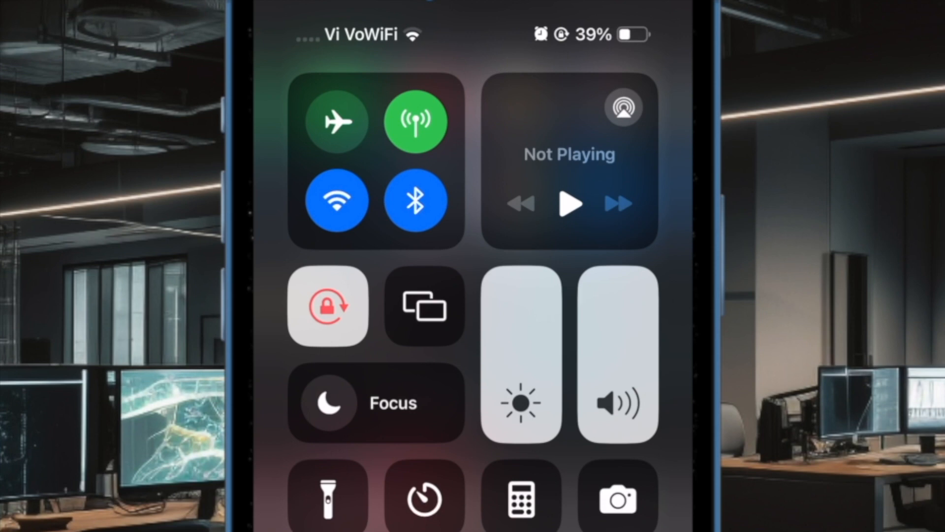
click(336, 122)
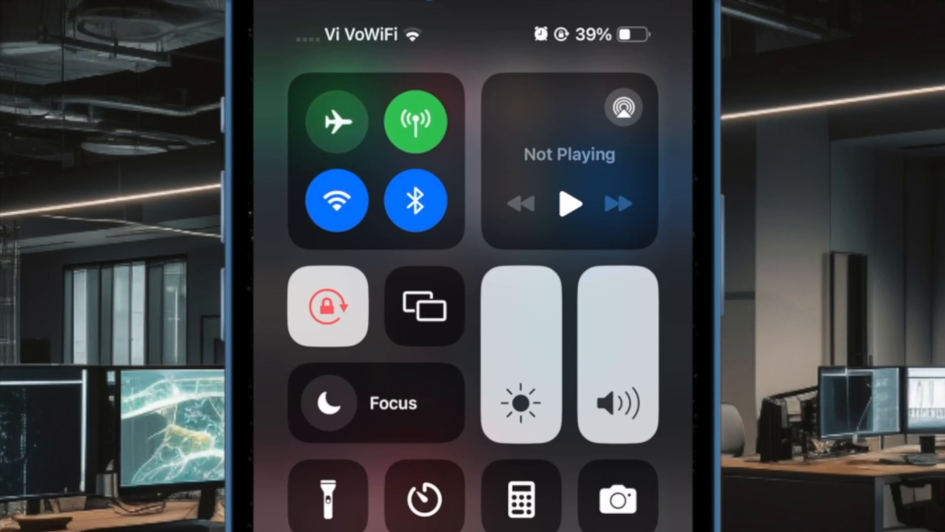
click(336, 122)
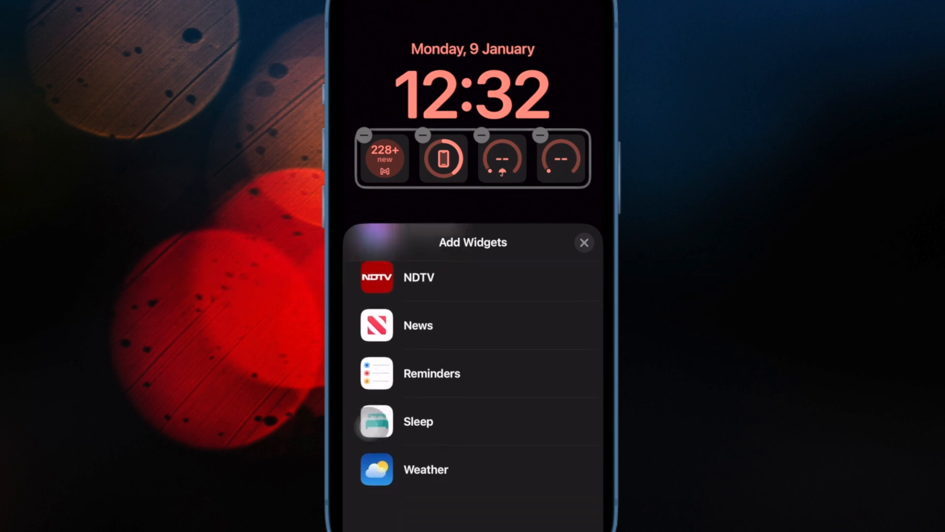
Dismiss the Add Widgets gallery and choose the salmon clock colour.
scroll(down, 3)
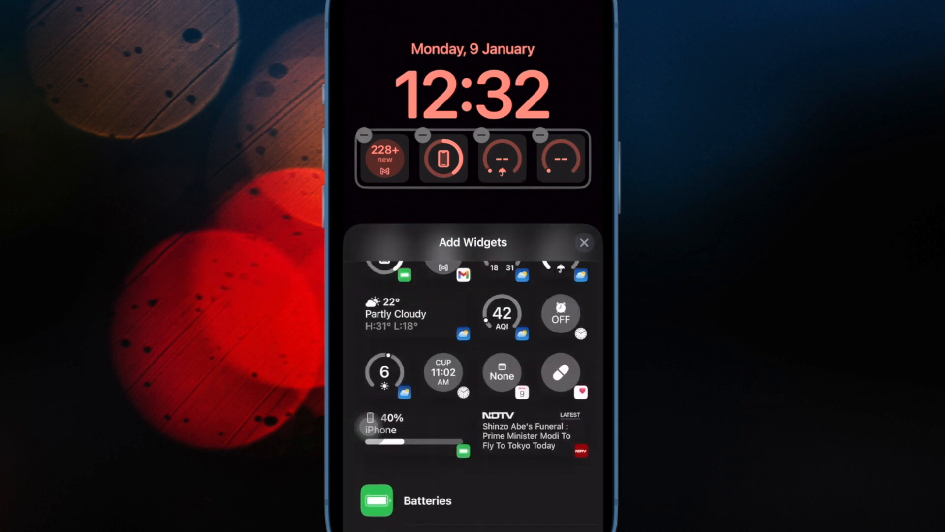
click(583, 241)
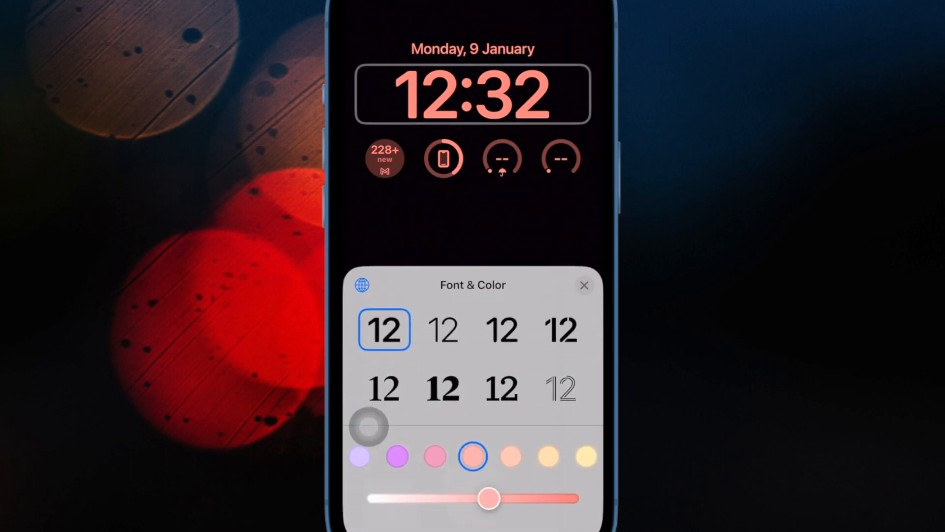
click(435, 456)
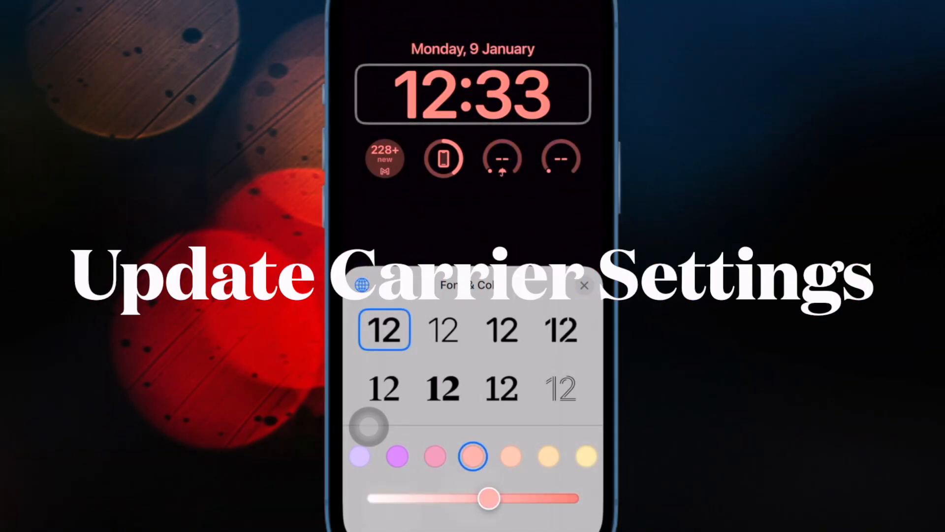
Try Devanagari and Arabic numerals on the clock and lighten its yellow shade.
click(585, 456)
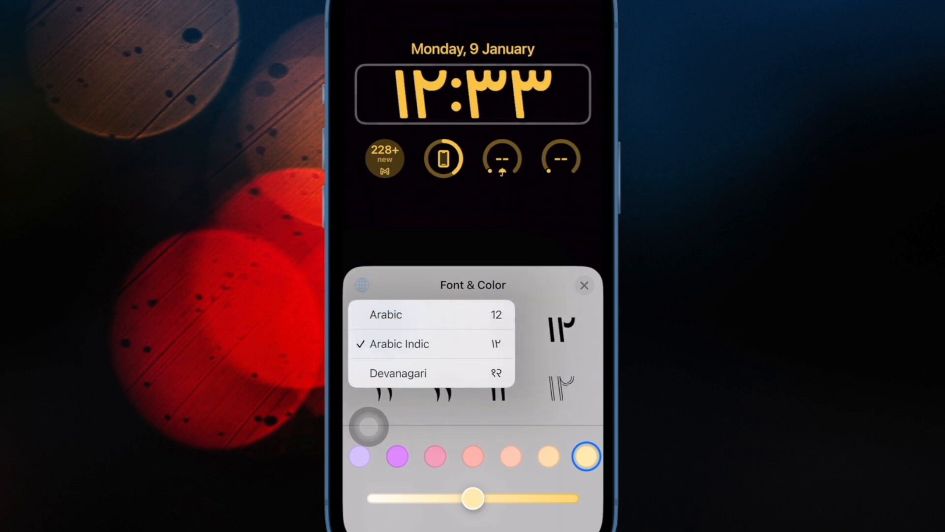
click(398, 373)
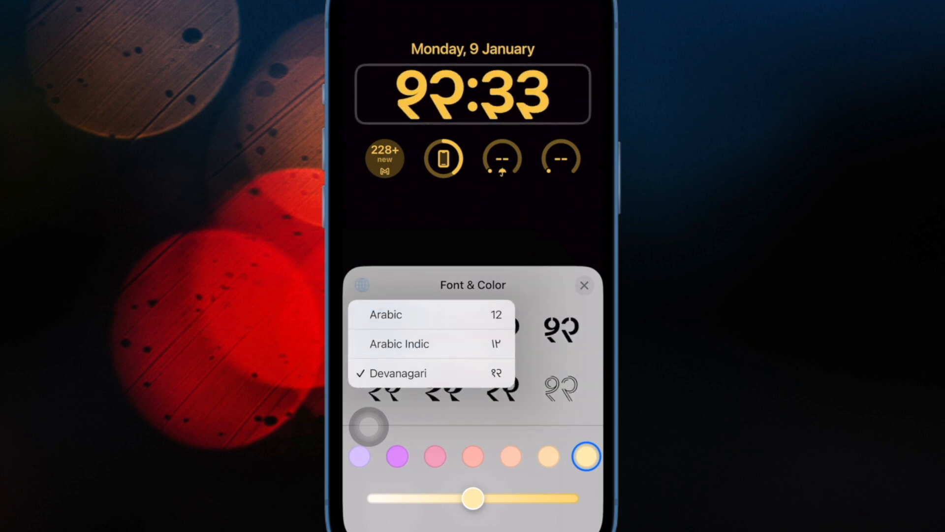
click(385, 314)
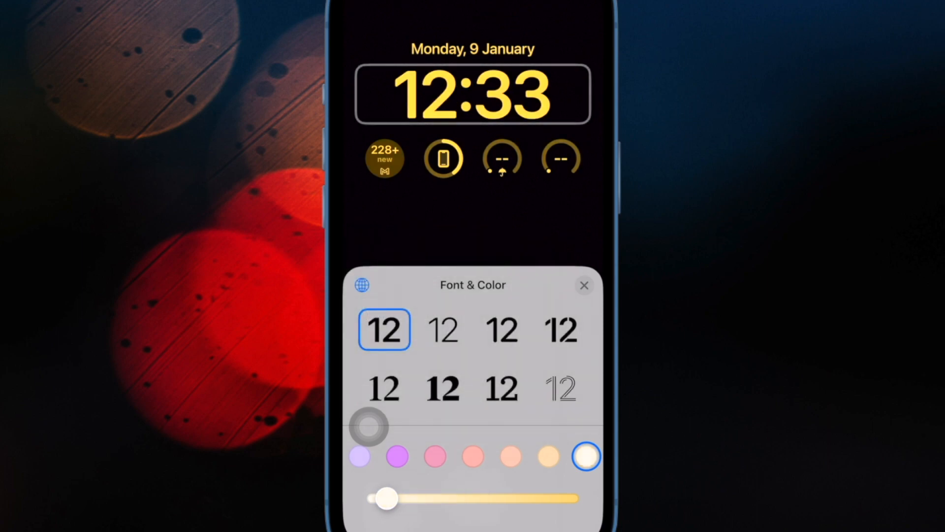
drag(386, 498, 540, 498)
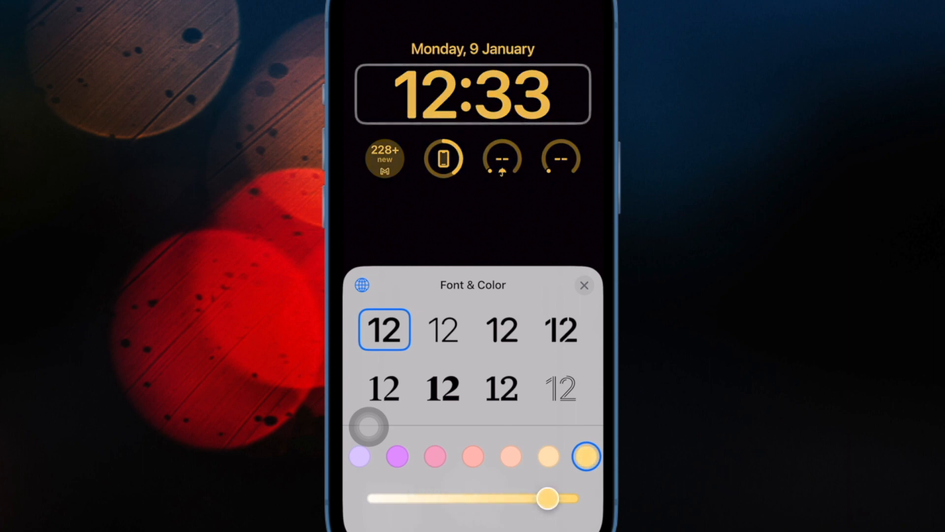
click(502, 388)
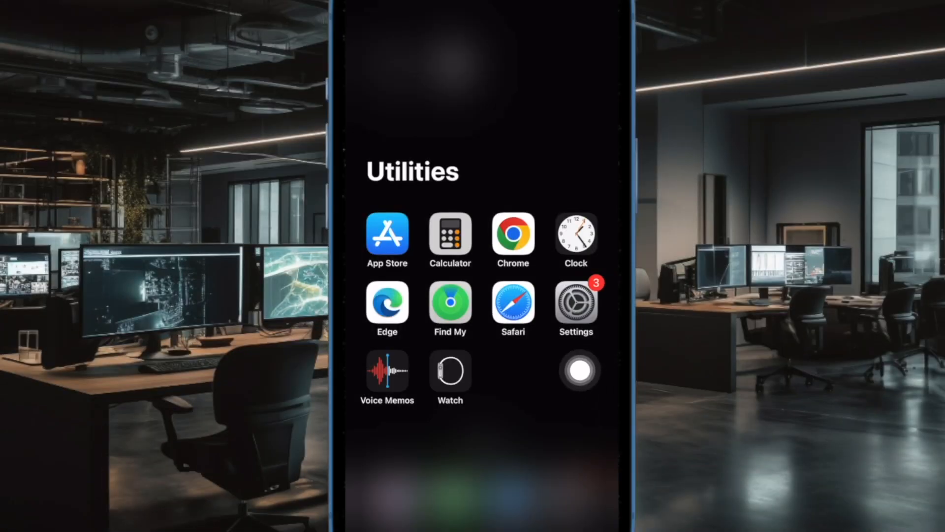
Launch the Settings app from the Utilities folder.
click(574, 306)
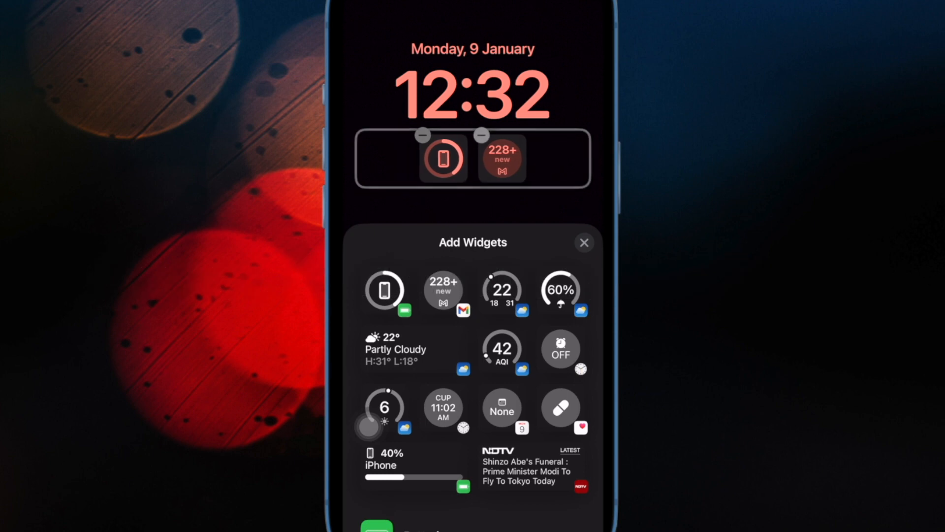
Delete the battery widget from the Lock Screen, keeping only mail.
click(422, 135)
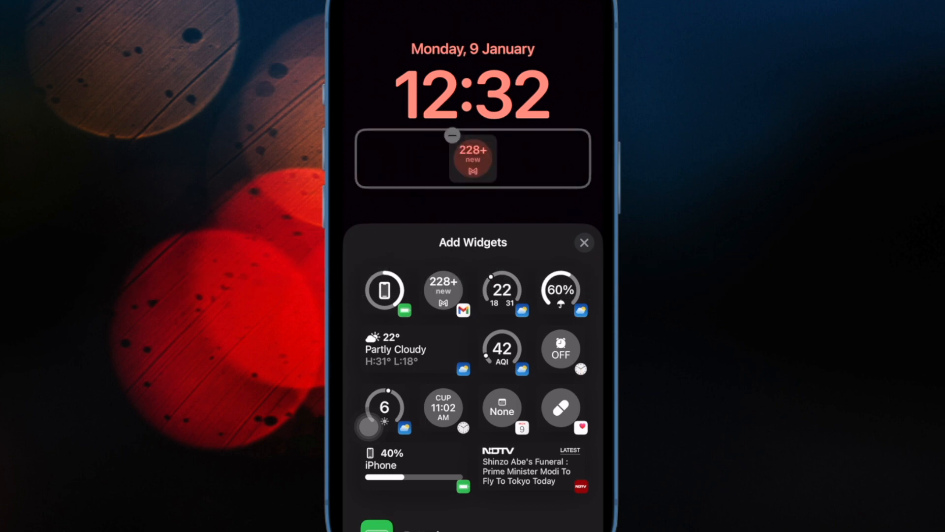
click(384, 291)
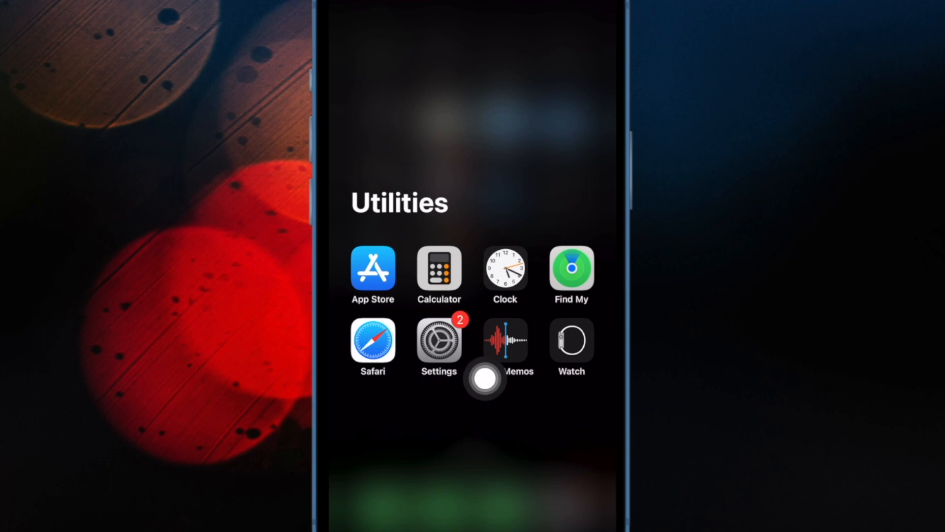
Go to Settings > General > Transfer or Reset iPhone and show the Reset options.
click(439, 339)
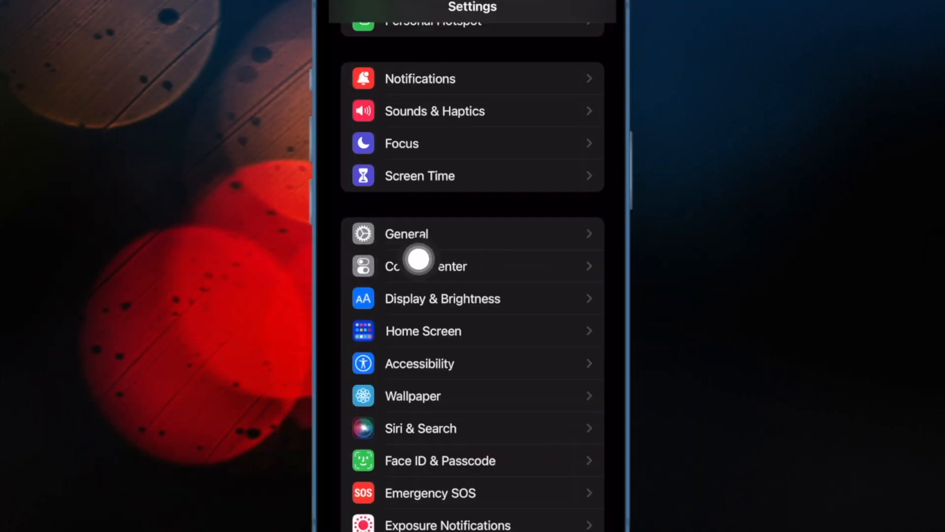
click(406, 234)
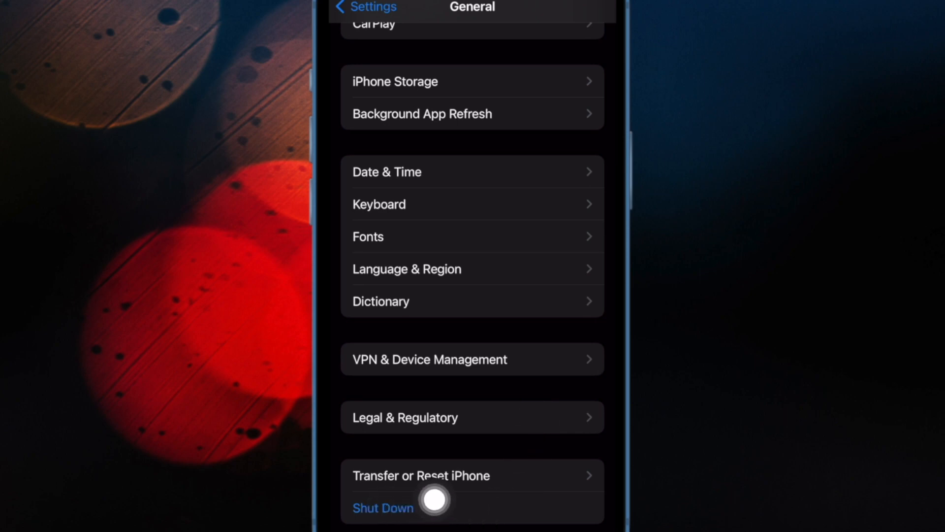
mouse_move(371, 499)
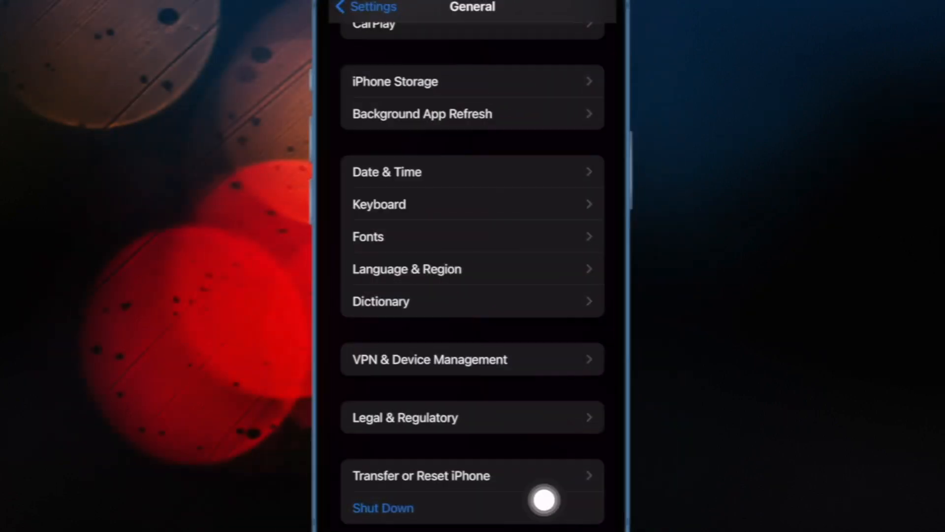
click(422, 476)
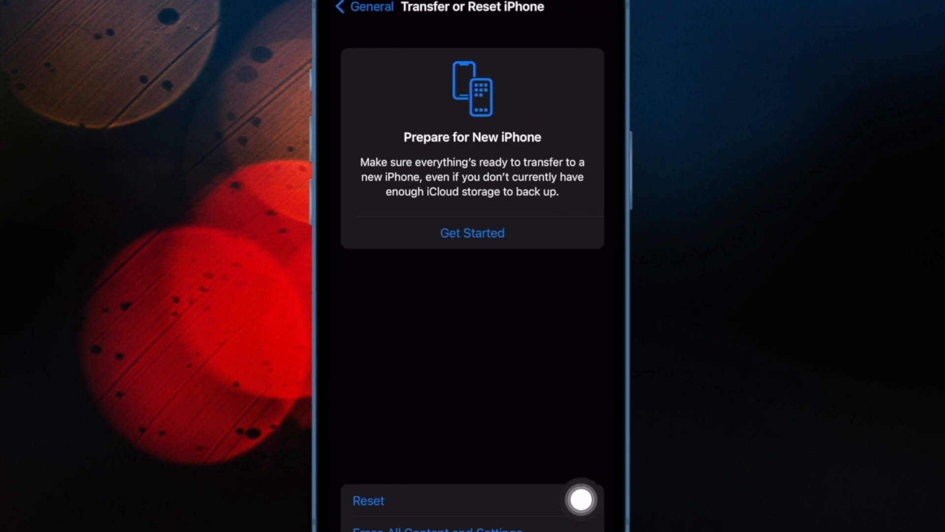
click(368, 500)
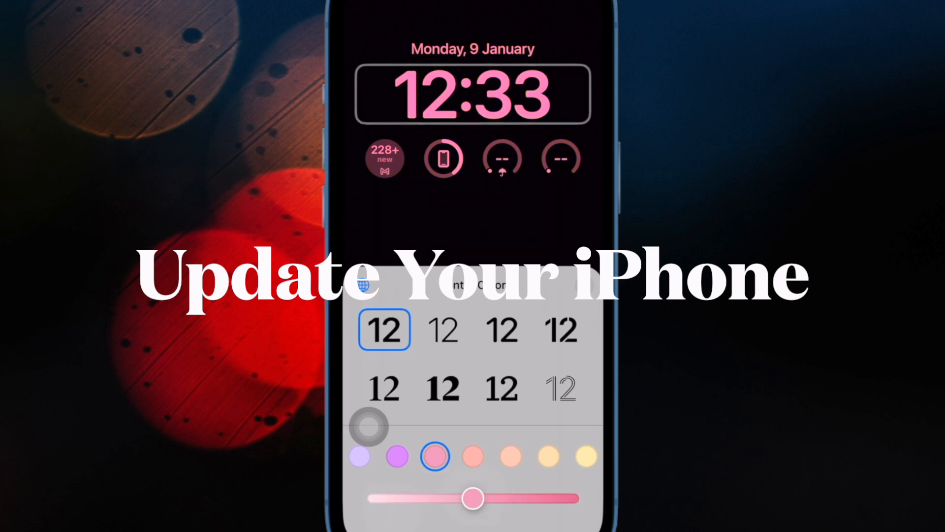
Tint the clock peach, then yellow, and switch to a different numeral script.
click(548, 456)
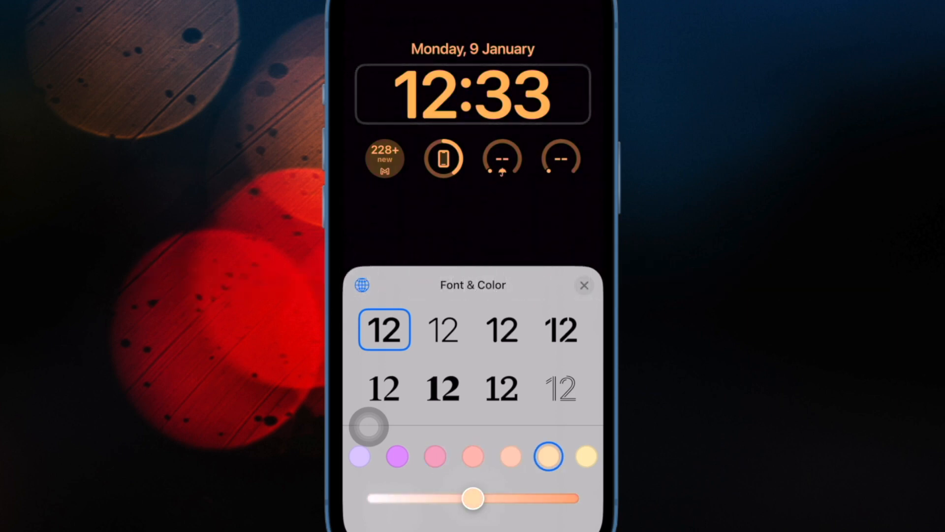
click(586, 456)
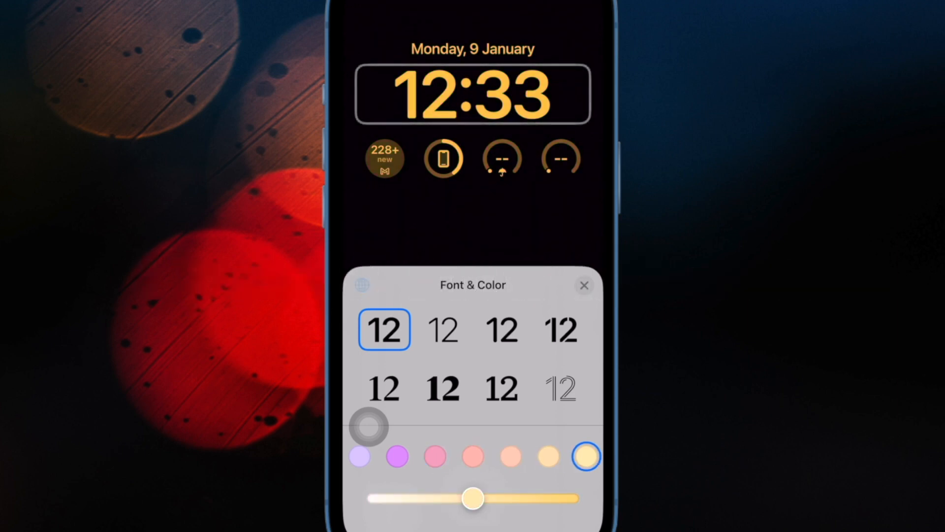
click(359, 285)
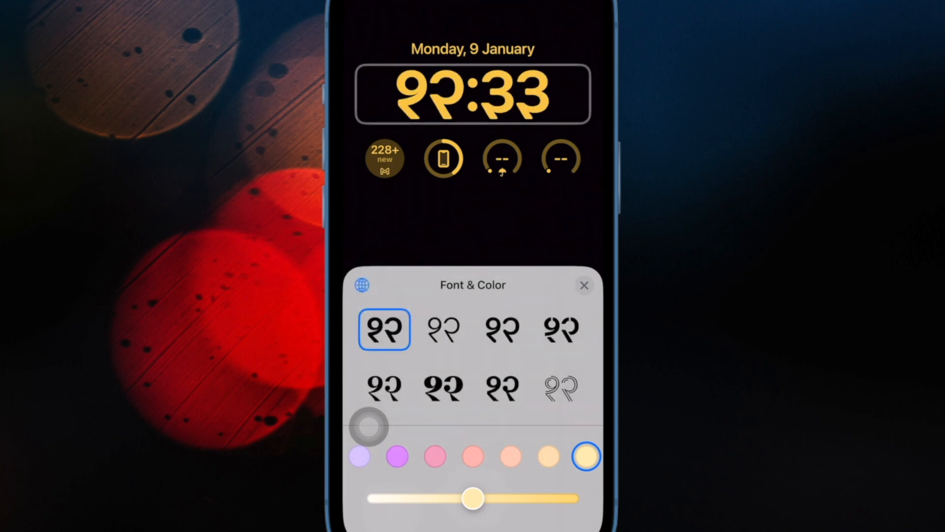
click(360, 285)
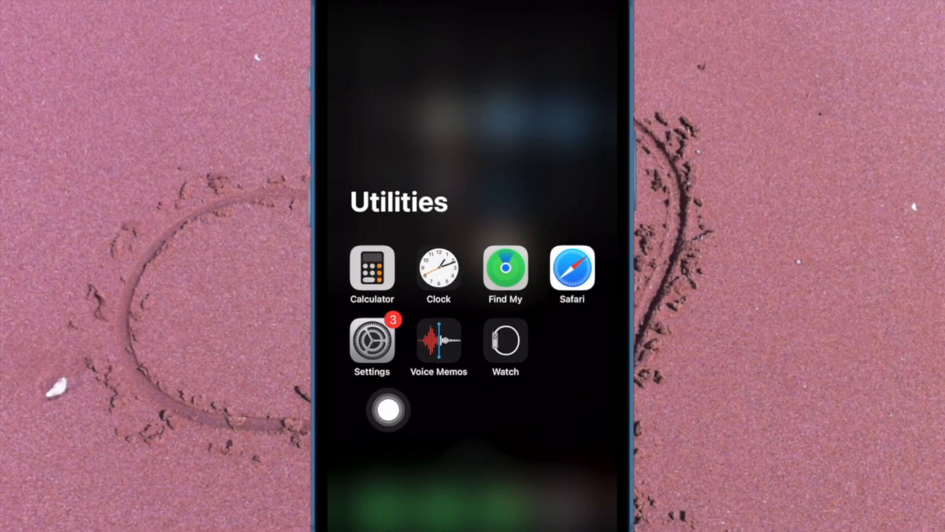
Launch Settings from Utilities and go to General.
click(372, 339)
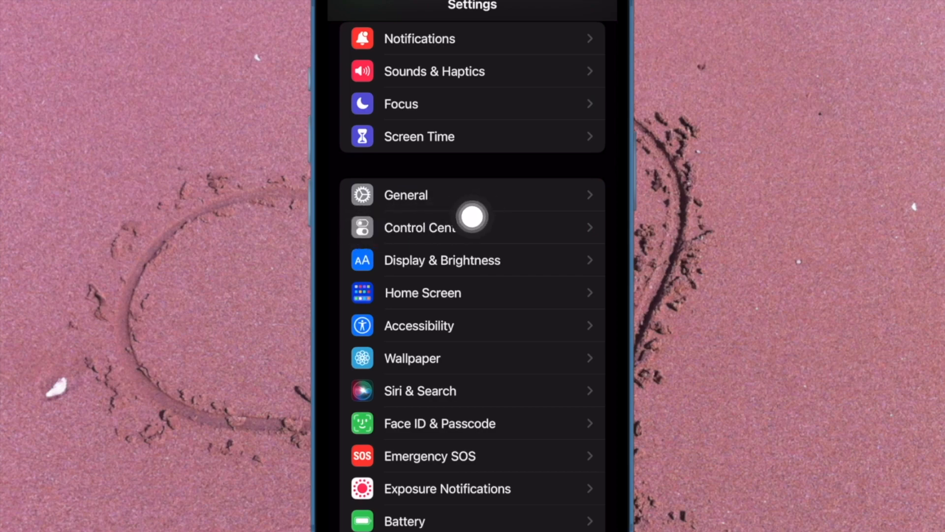
click(405, 194)
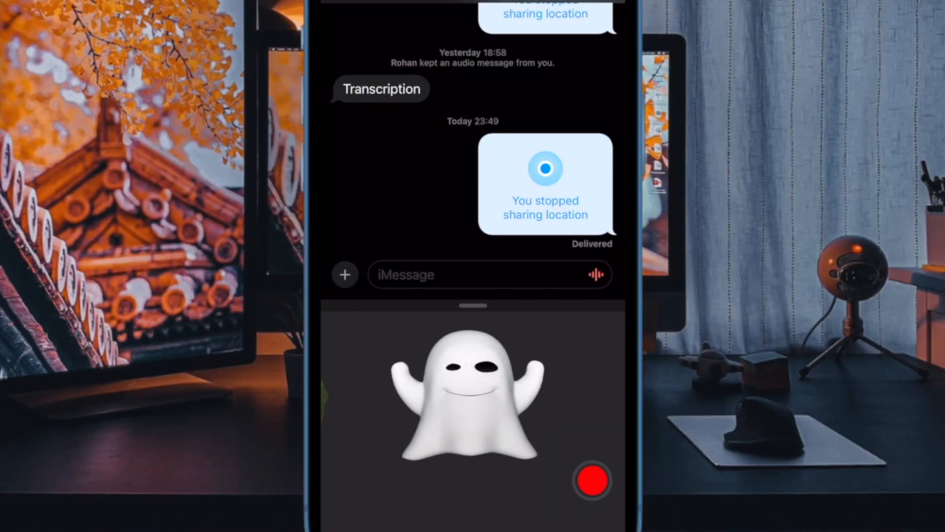
Start a 30-second ghost Animoji recording with the red record button.
click(593, 480)
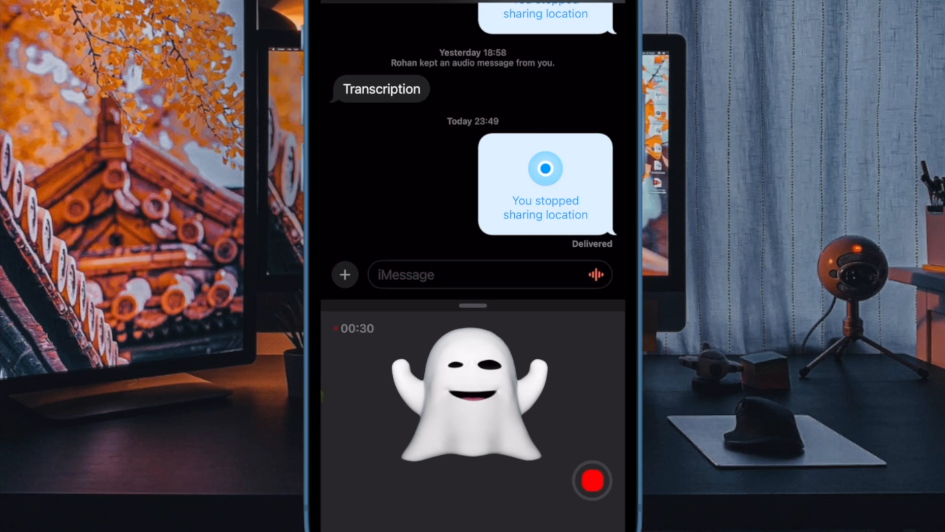